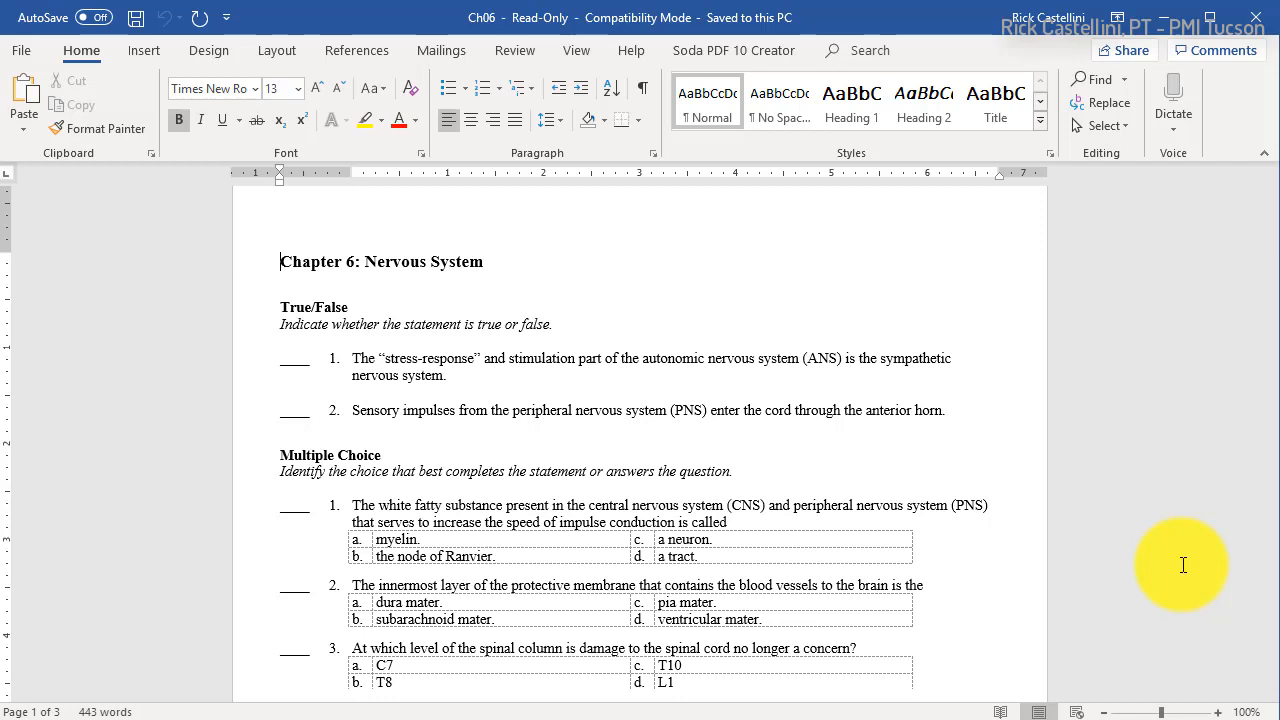
mouse_move(896, 425)
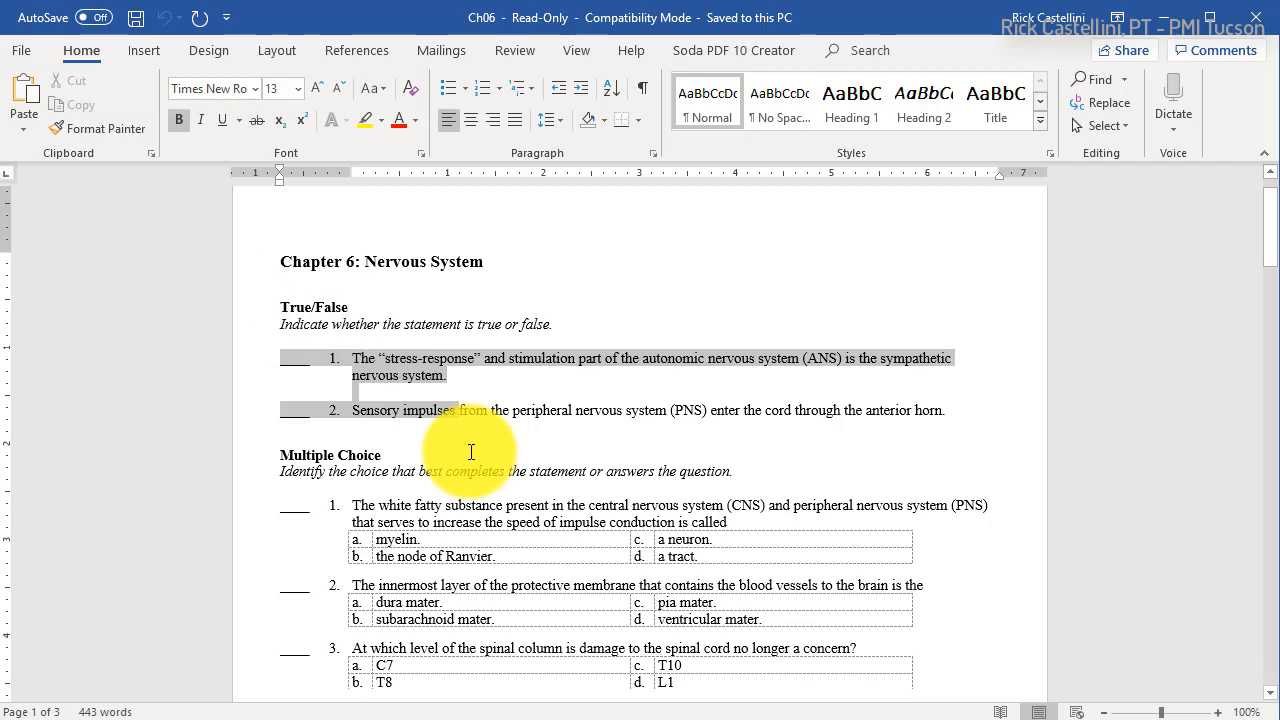
- Scroll down through the Chapter 6 Word questions to extend the selection to question 10
scroll(down, 3)
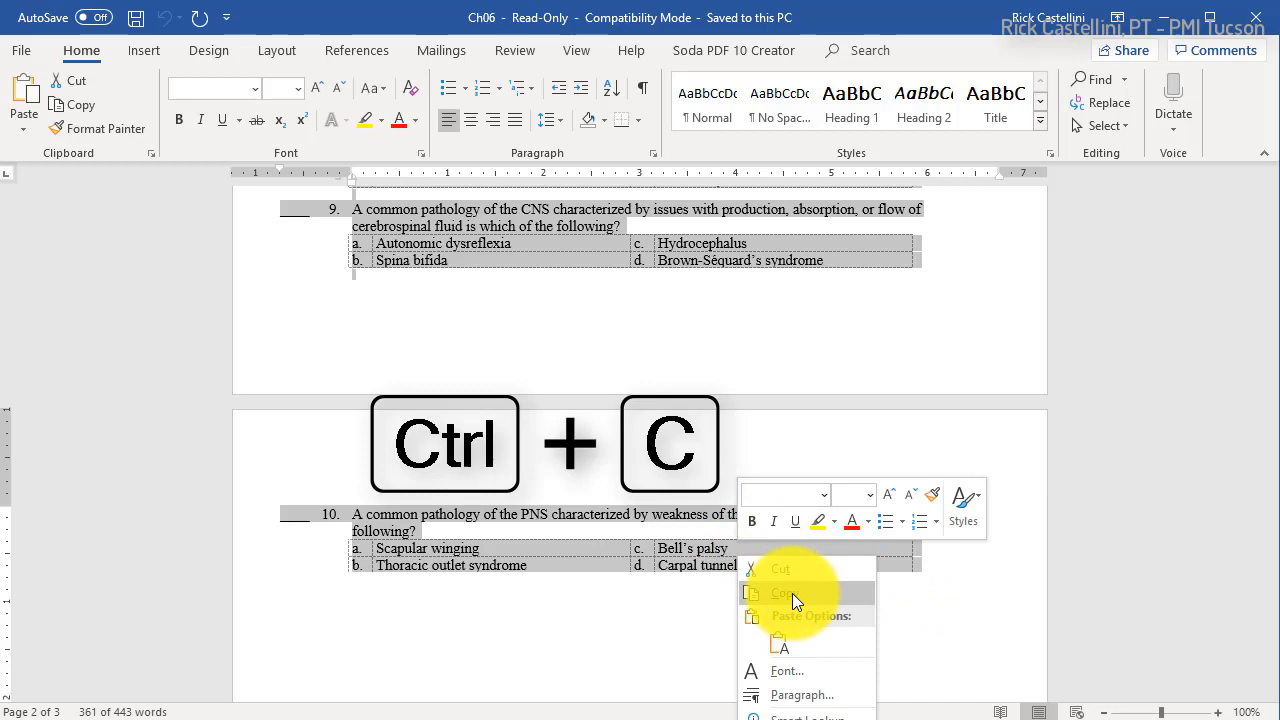
- Launch a new Notepad window by running 'notepad' from the Run prompt
key(win+r)
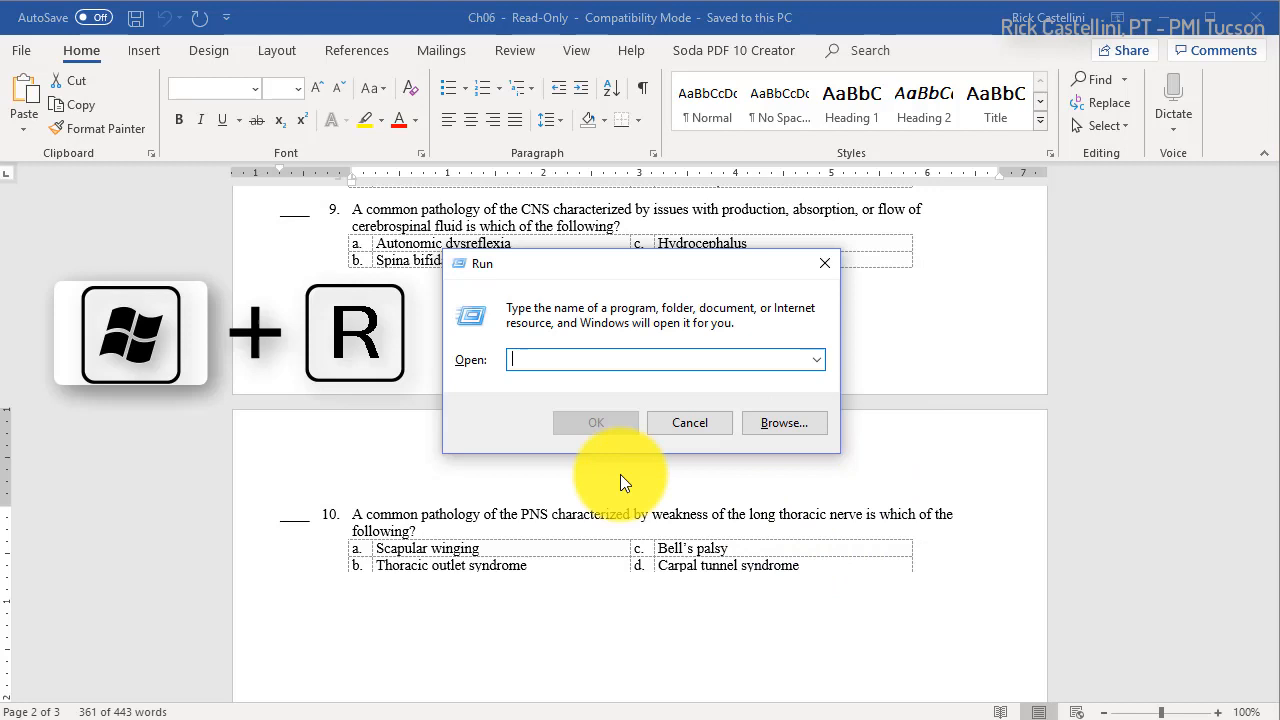
text(notepad)
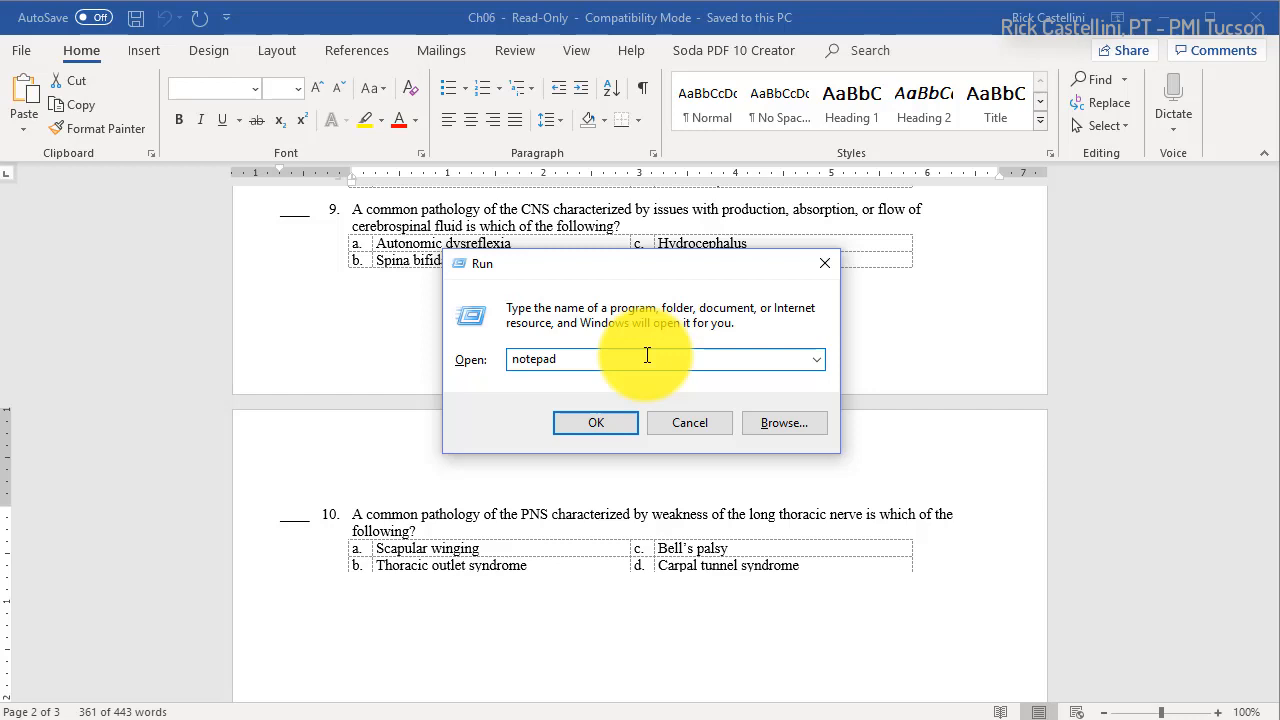
click(595, 422)
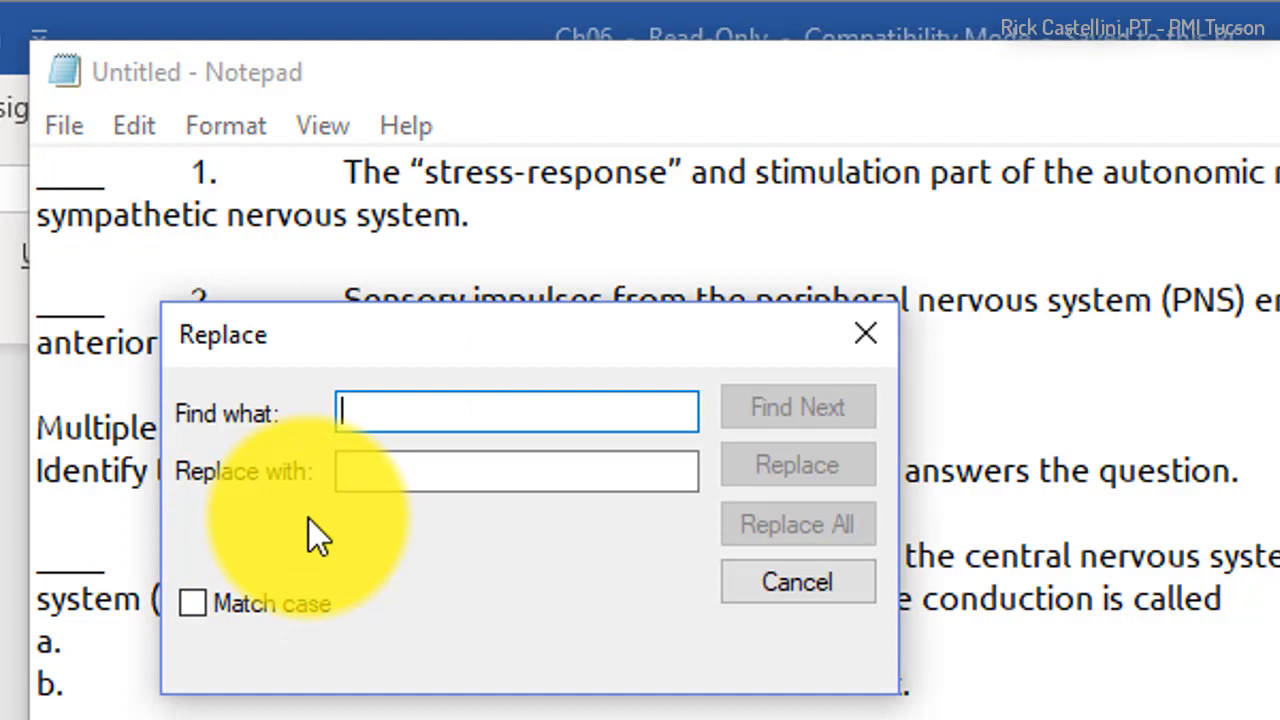
mouse_move(280, 480)
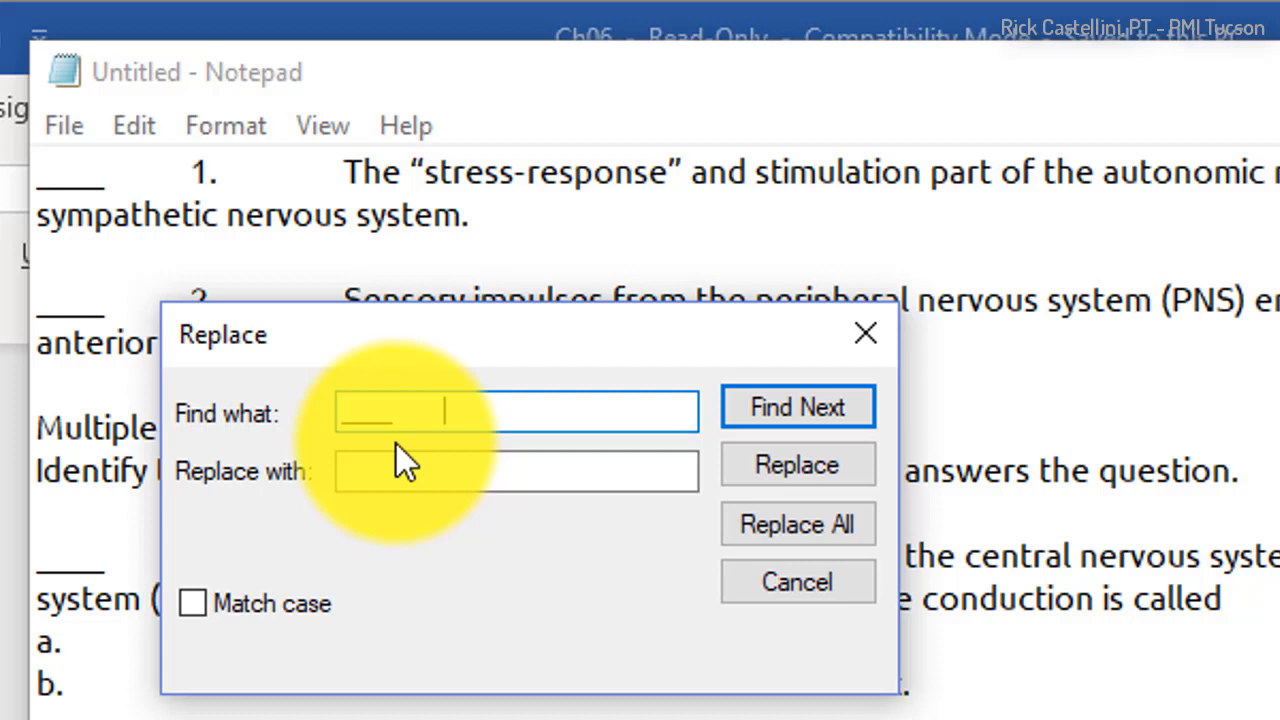
- Replace all underscore answer blanks with nothing, leaving lines starting with question numbers
click(516, 471)
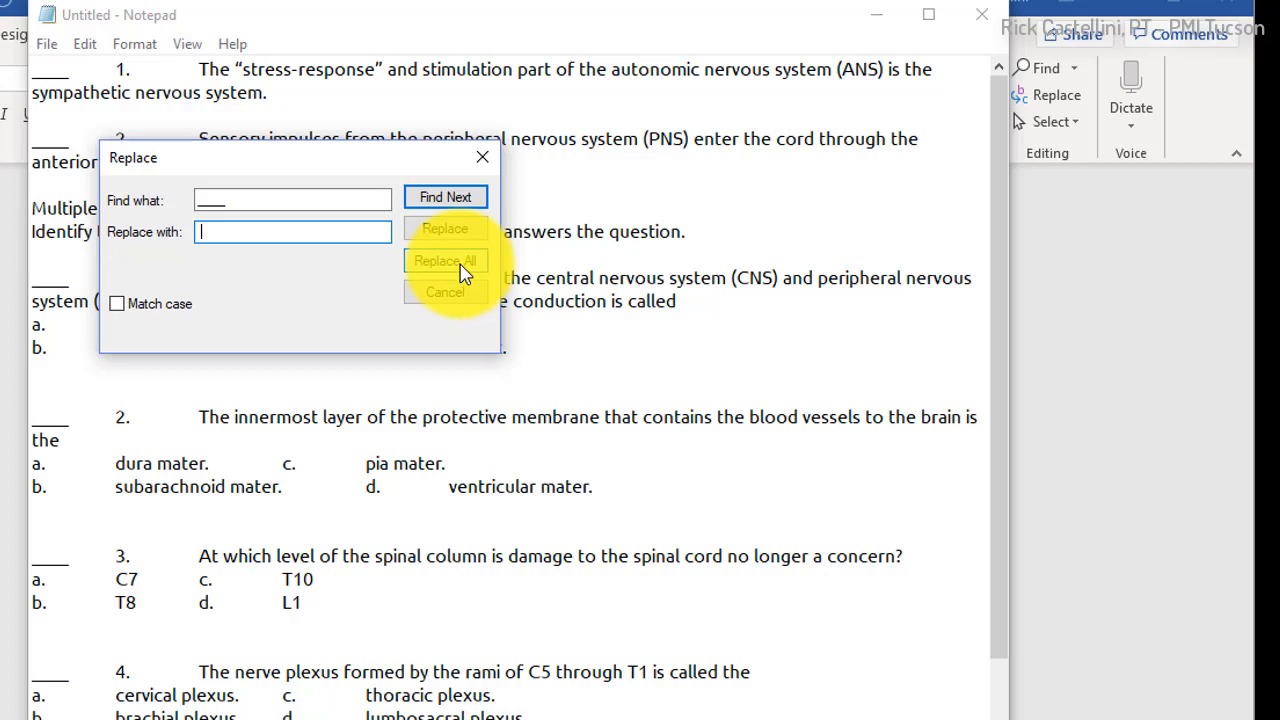
click(445, 260)
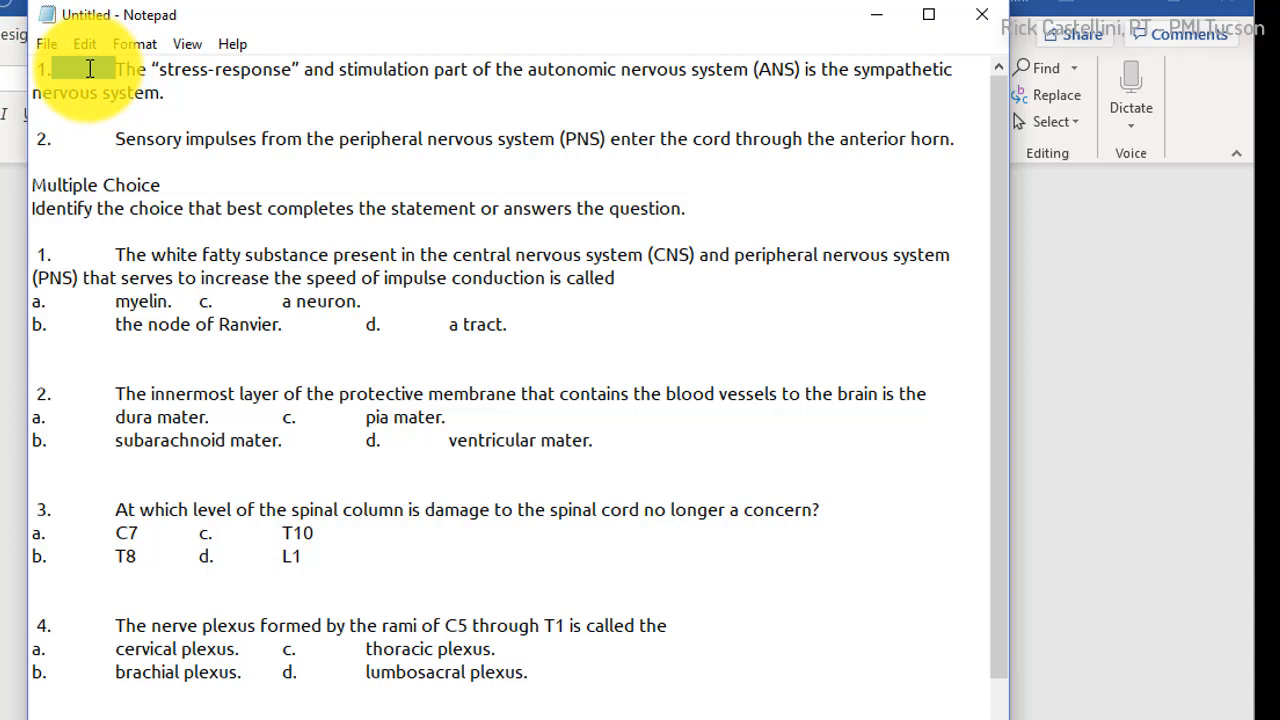
- Use Edit > Replace to change every tab into a single space
click(84, 43)
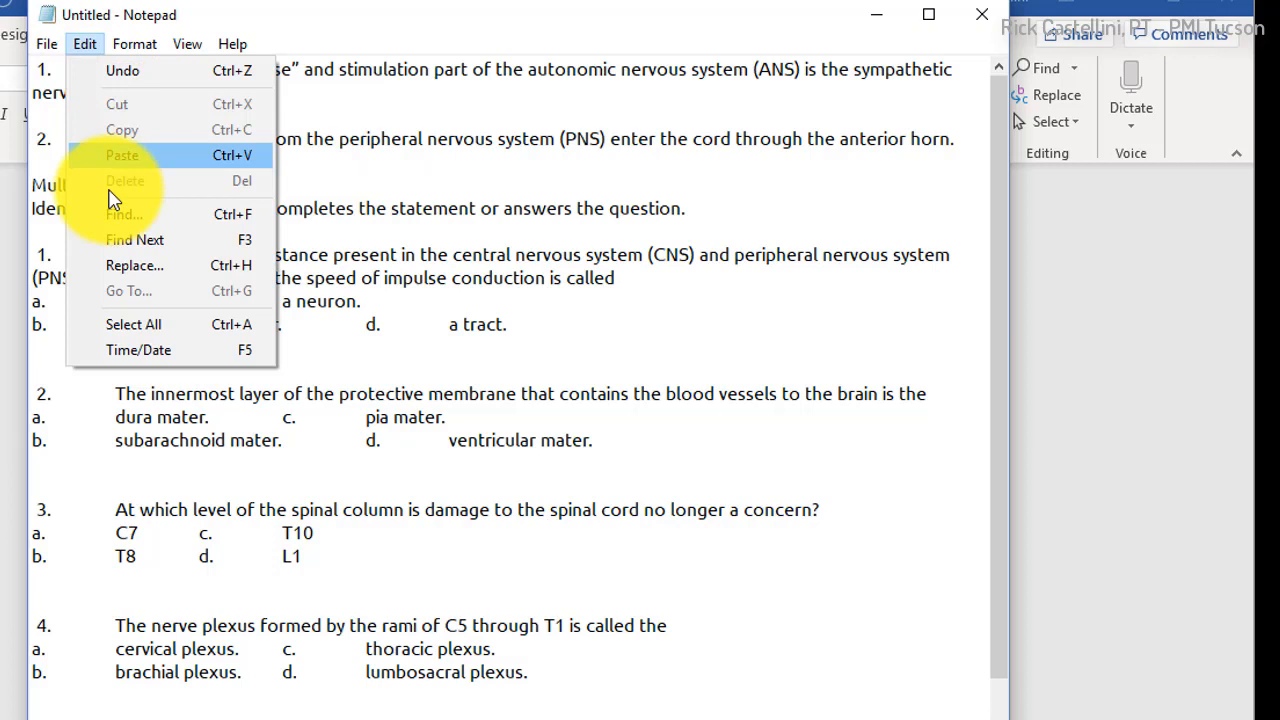
click(134, 265)
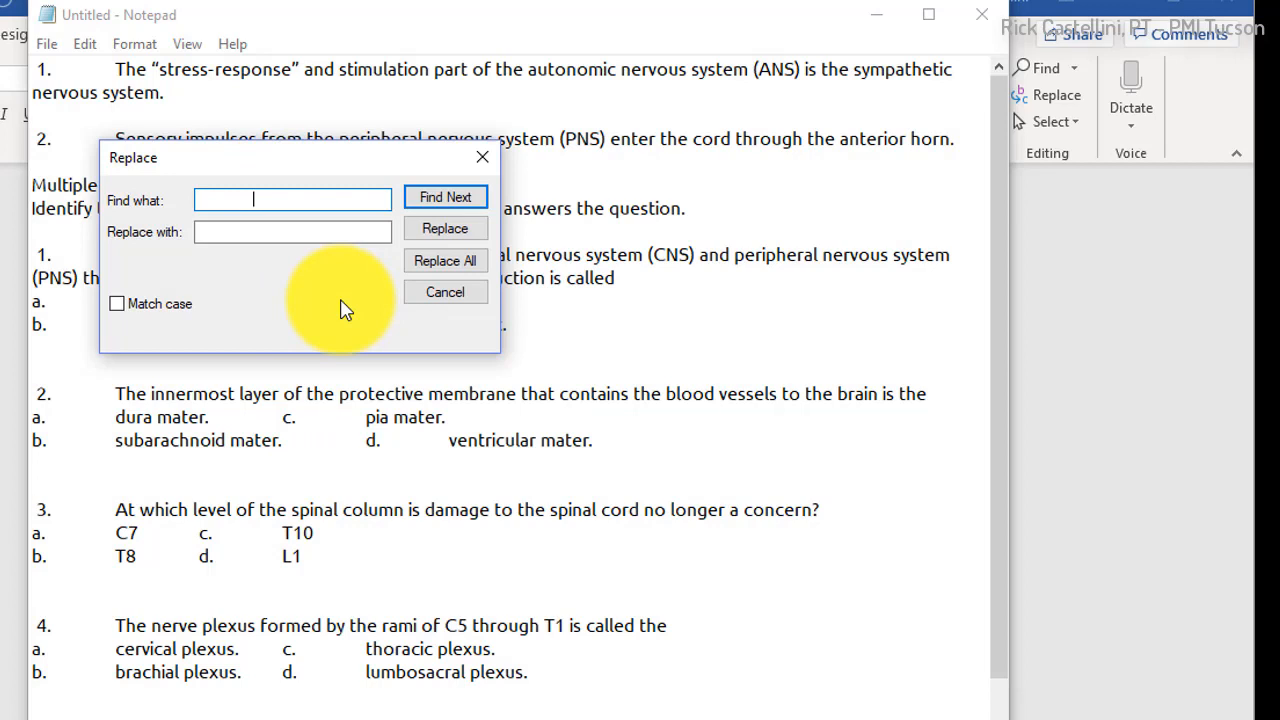
click(292, 231)
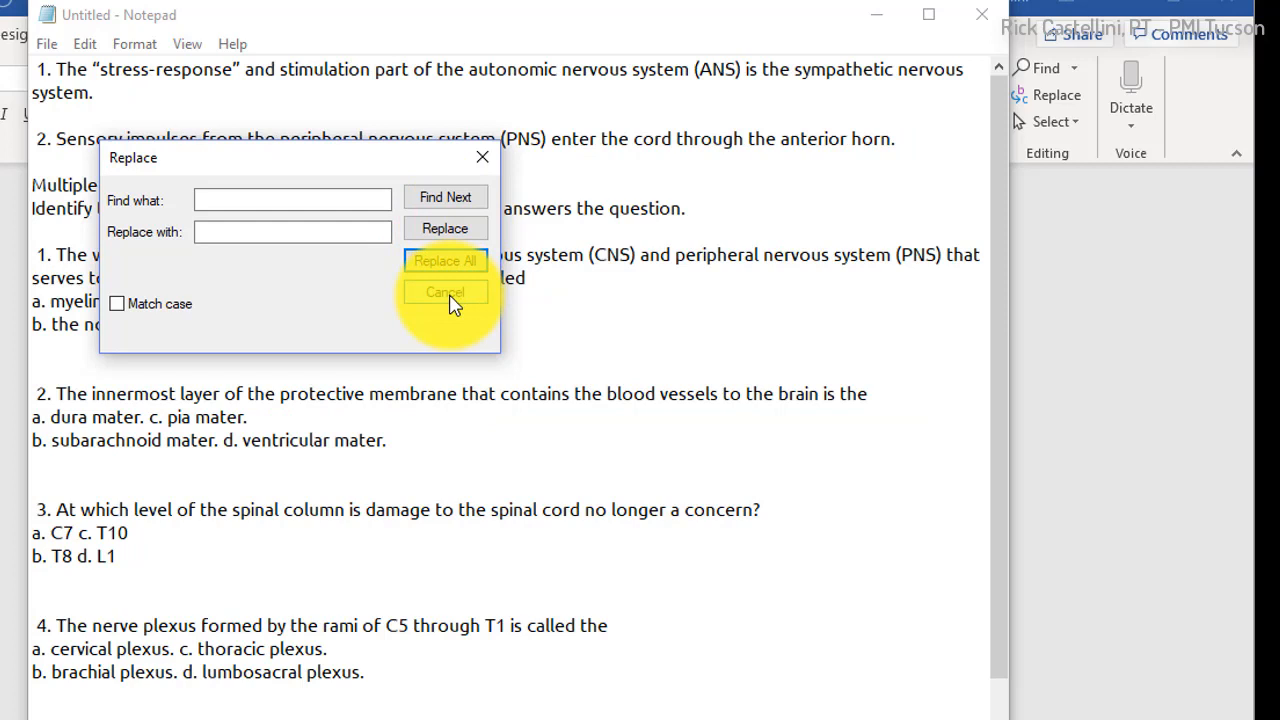
click(444, 292)
text(a.)
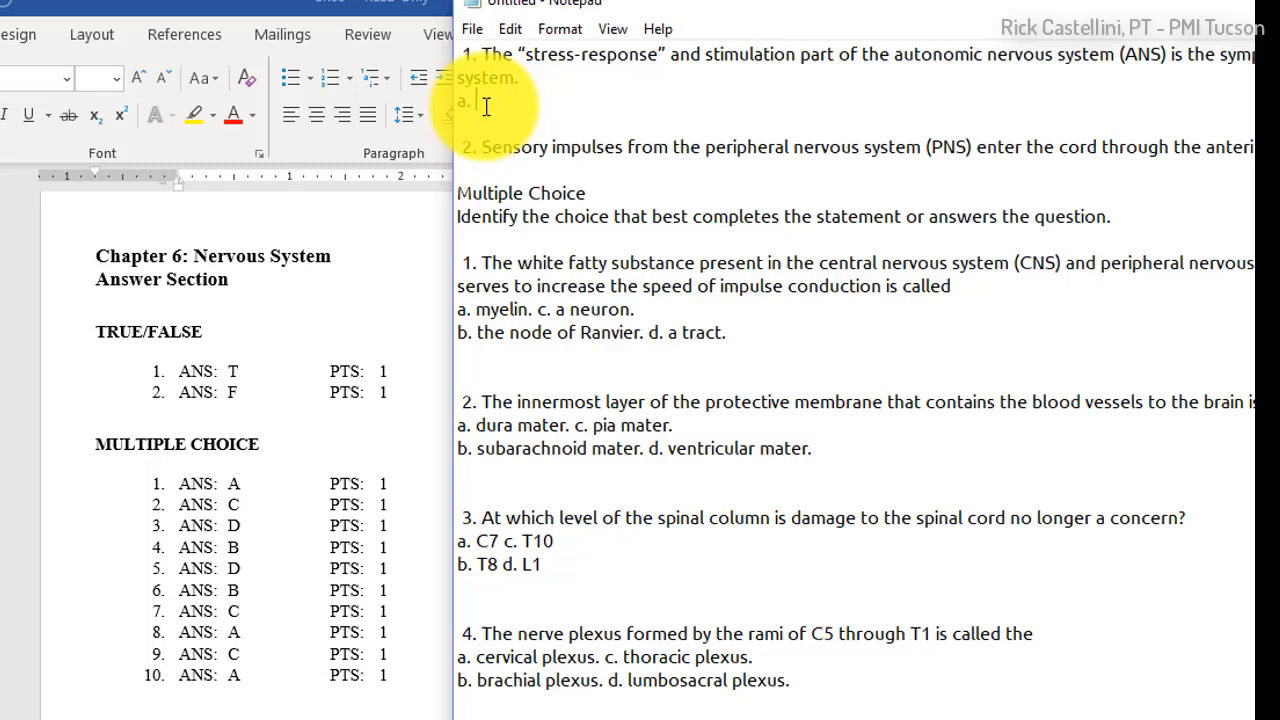
- Add 'a. True' under question 1 and 'a. False' under question 2
text(T)
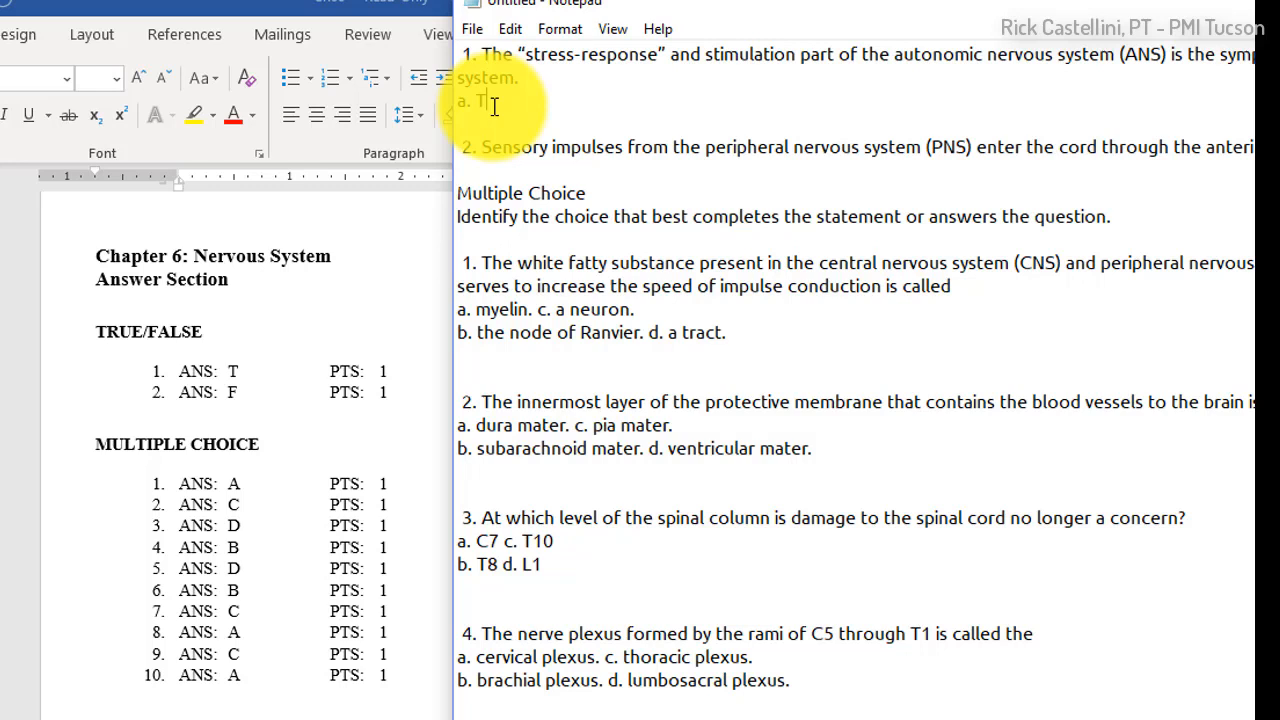
text(rue)
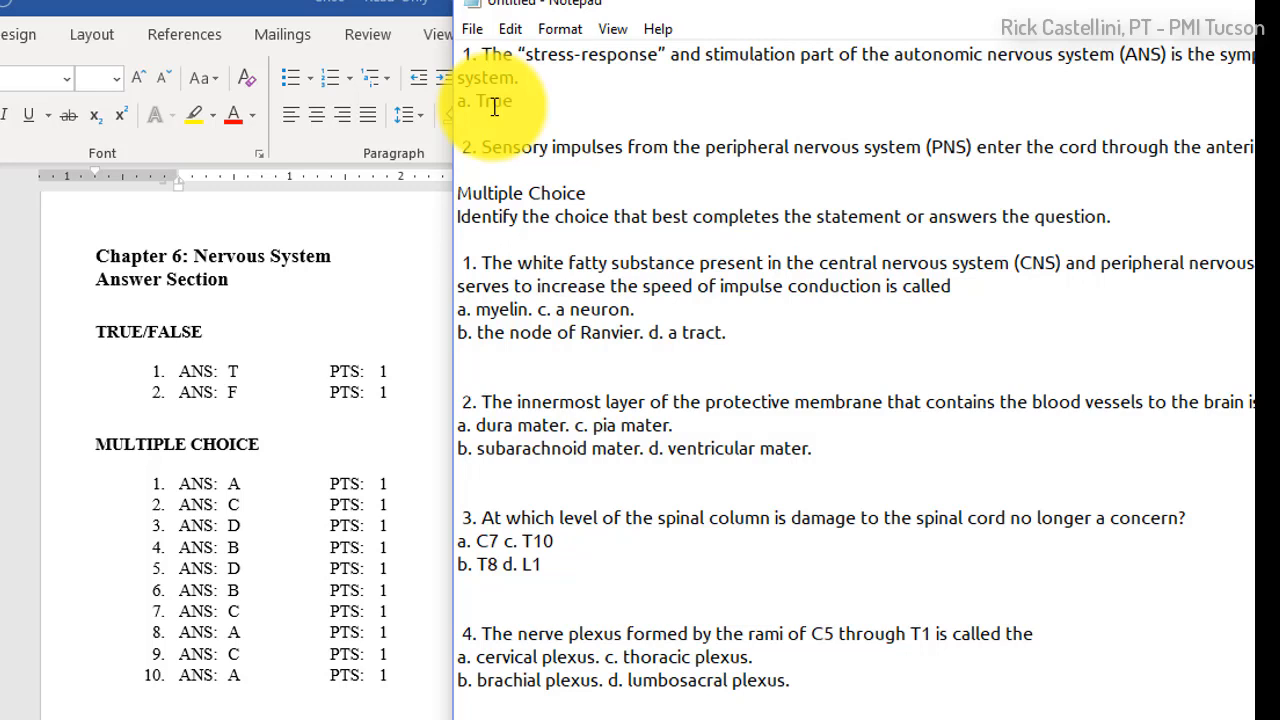
text(a)
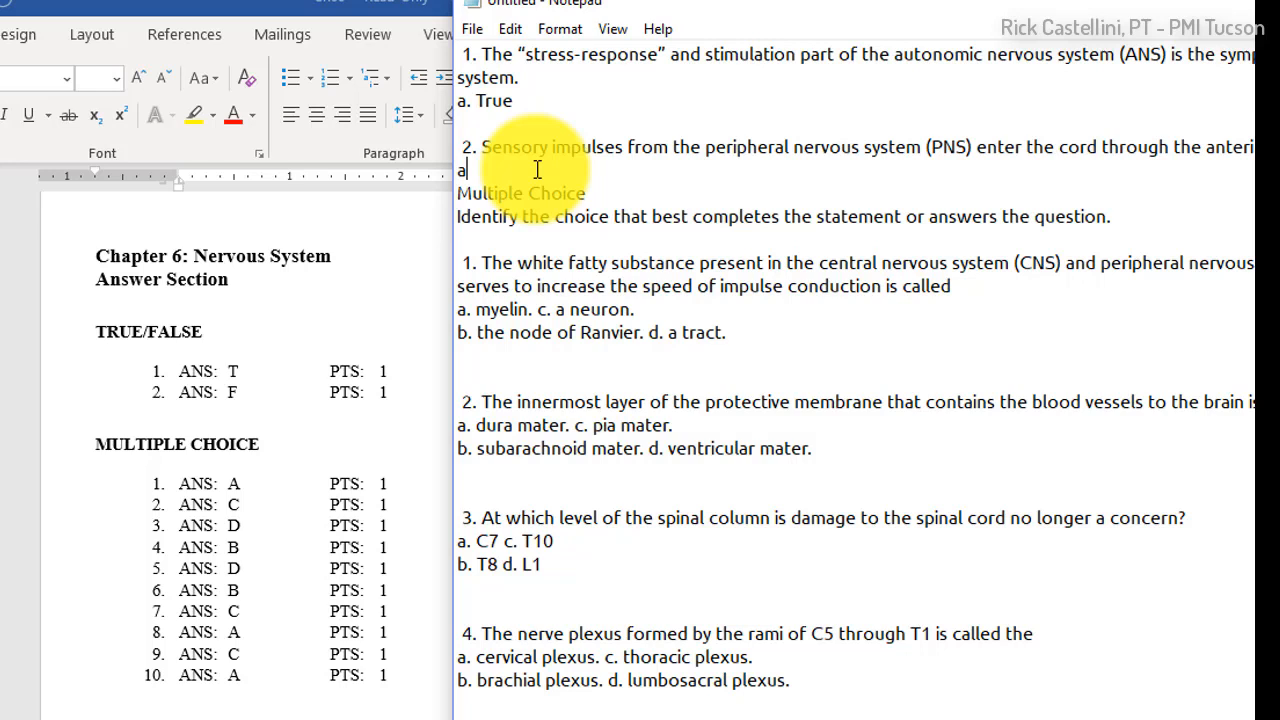
text(False)
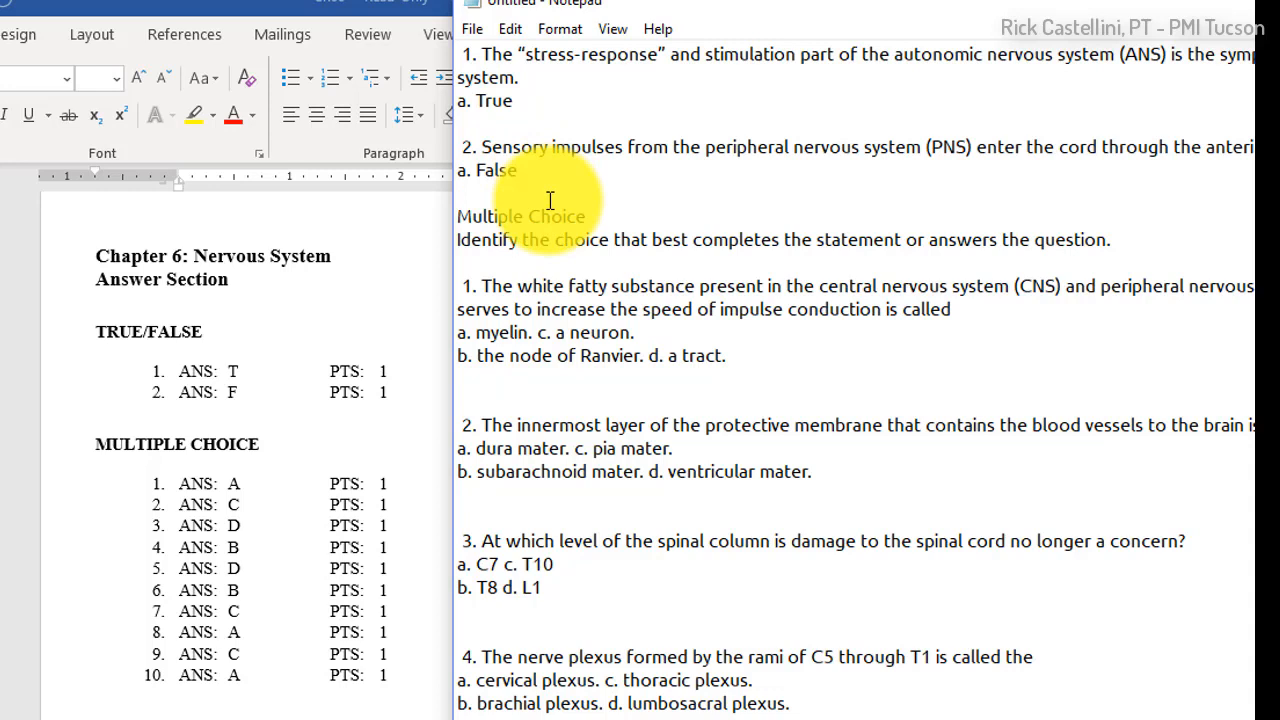
- Select an answer-choice line and paste the copied content in its place
drag(456, 216, 1110, 239)
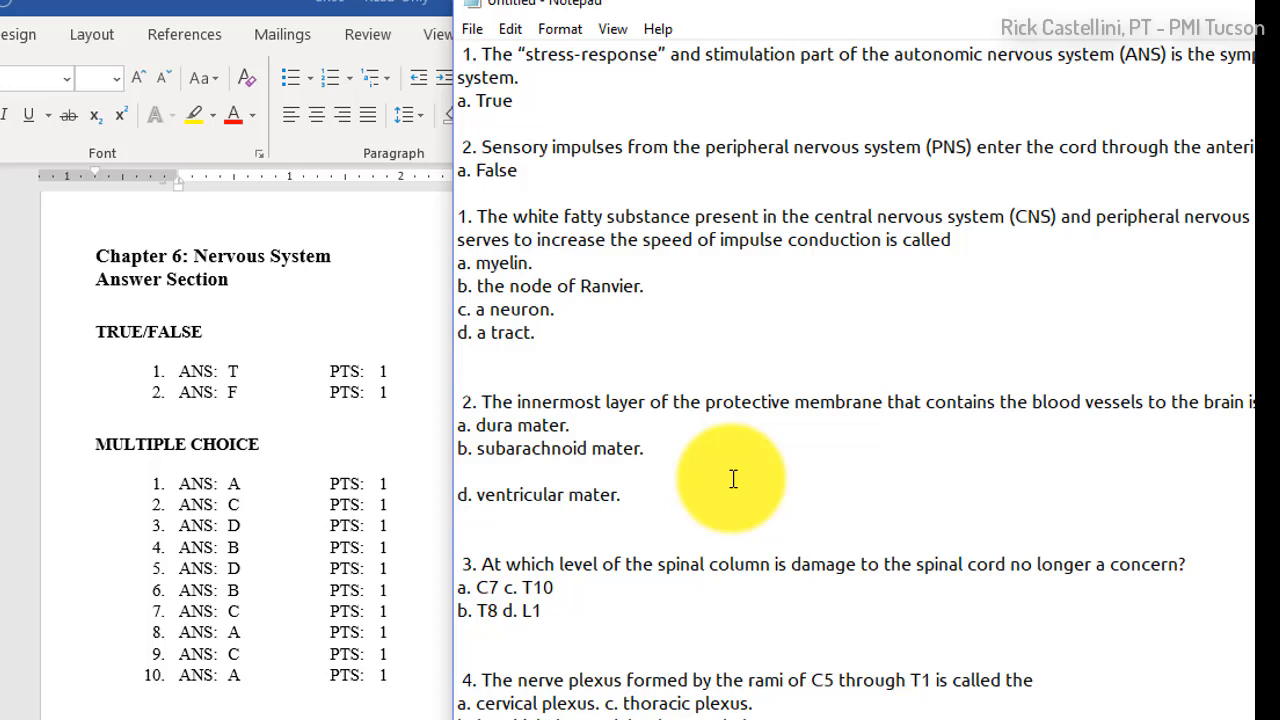
right_click(733, 479)
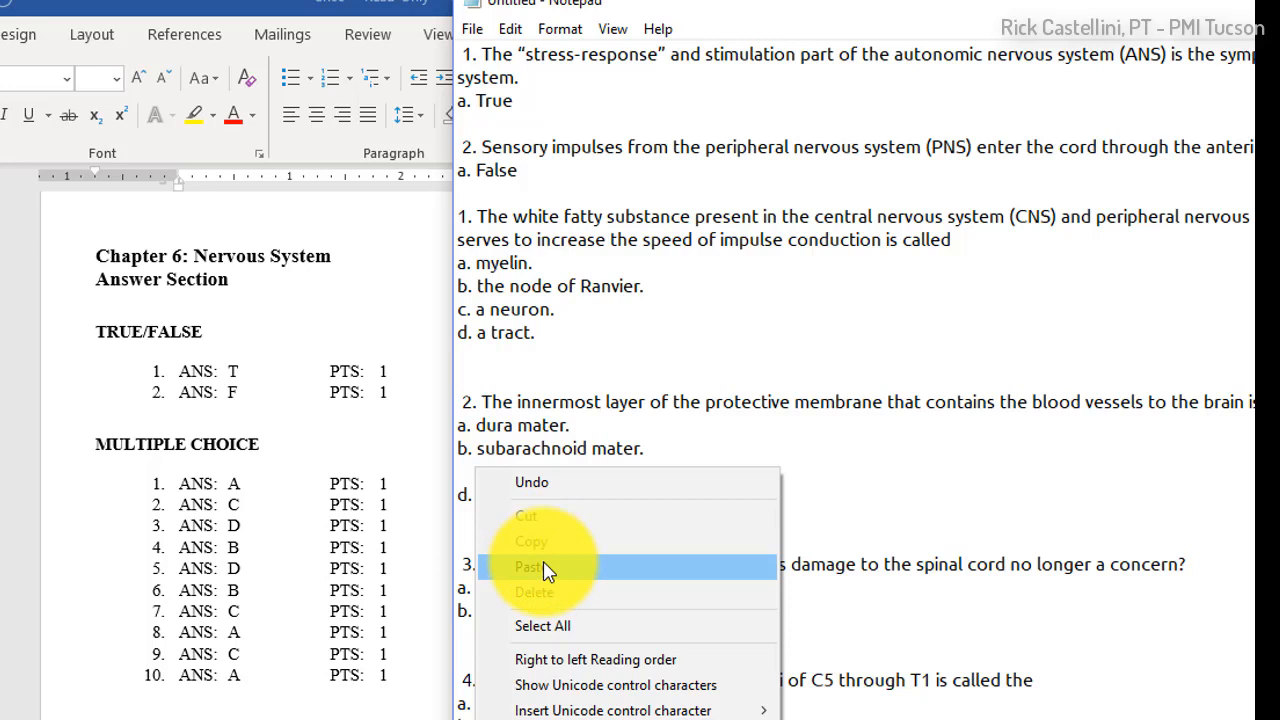
click(531, 567)
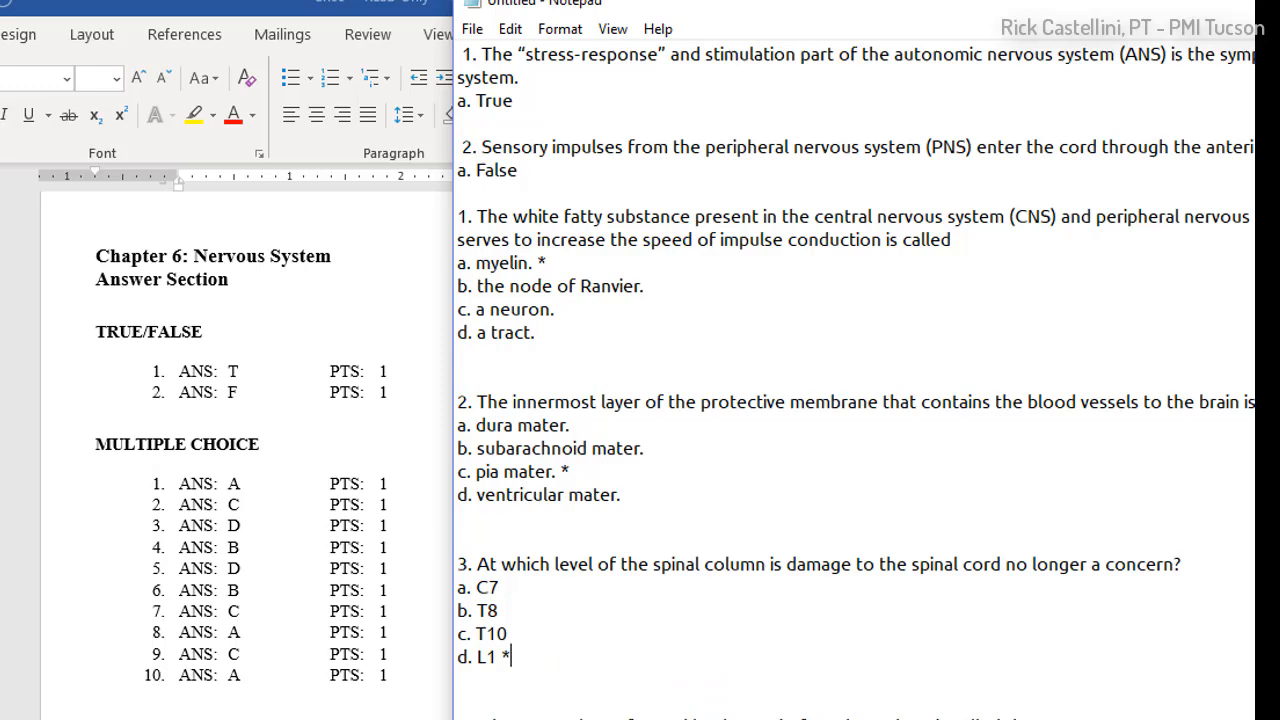
- Scroll down to the later questions to star their correct answers
scroll(down, 3)
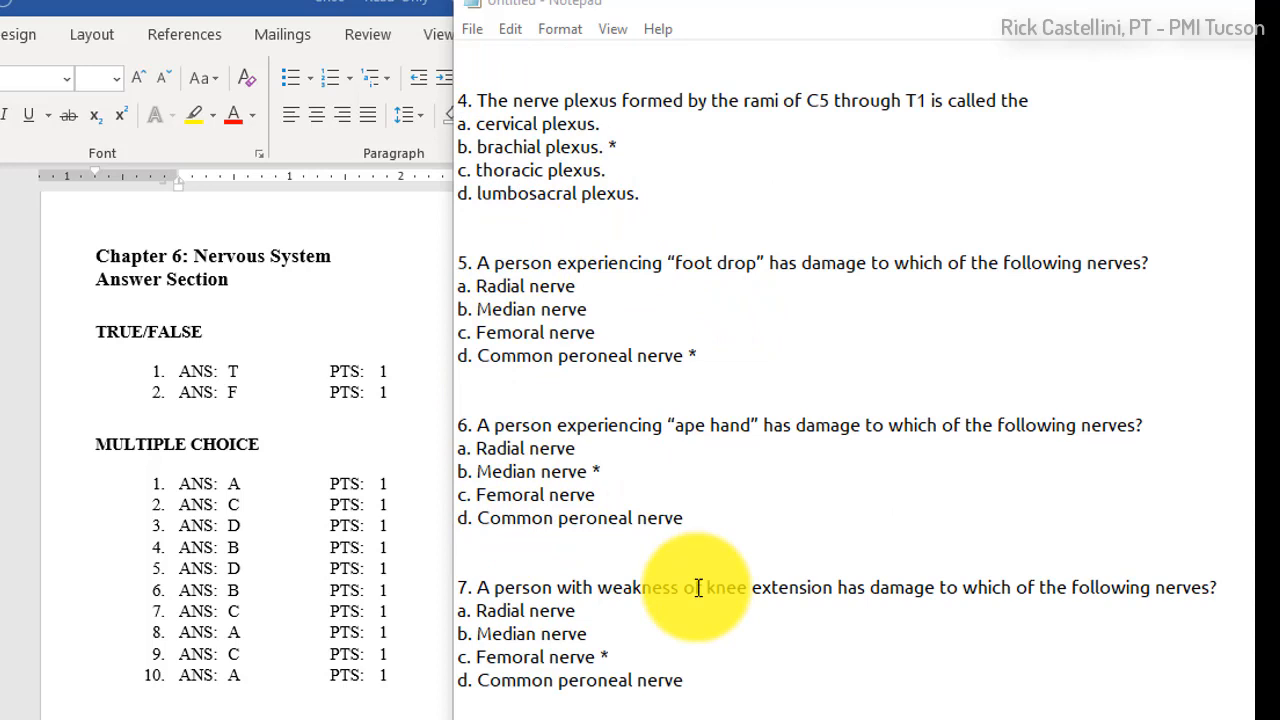
mouse_move(687, 390)
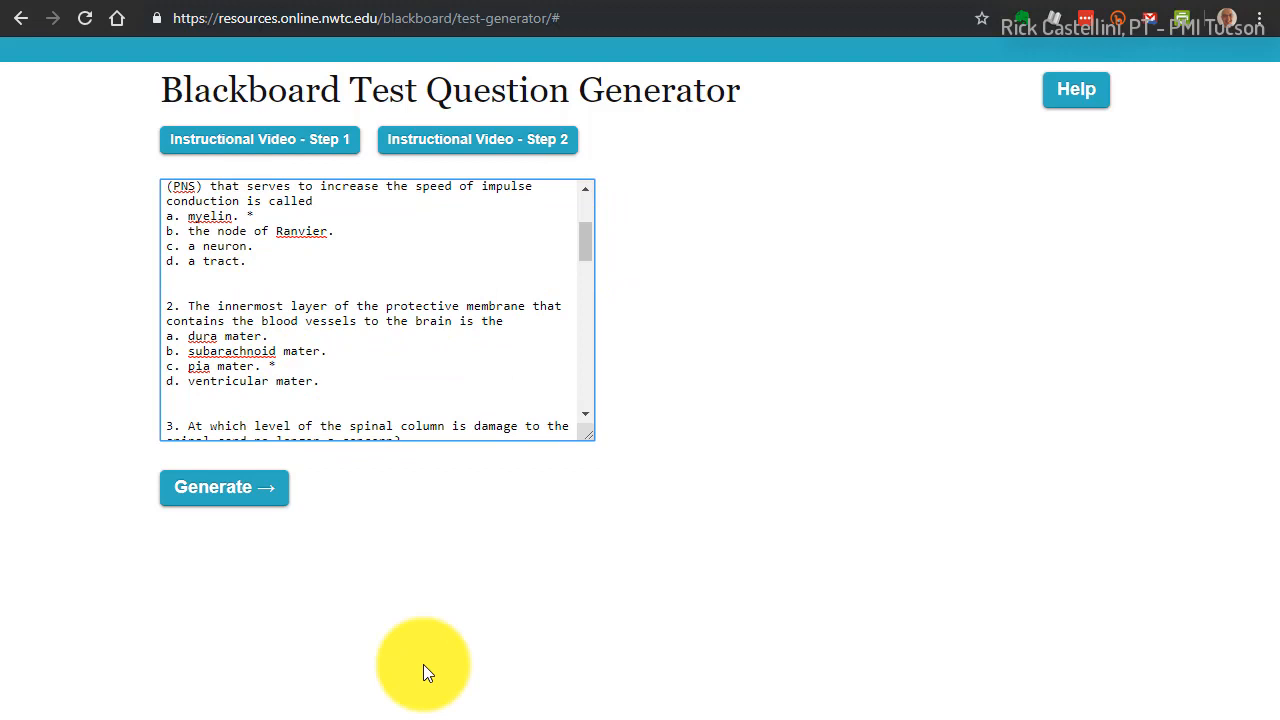
mouse_move(505, 80)
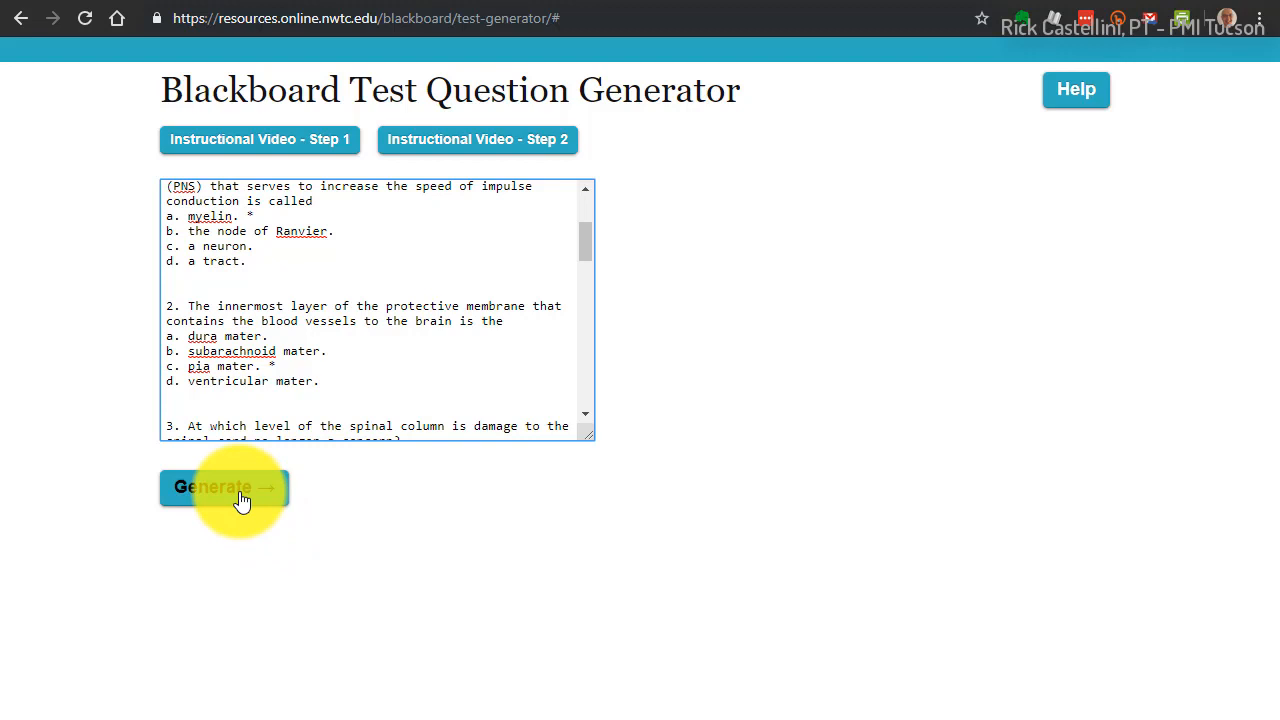
- Generate the Blackboard-formatted question file from the pasted questions
click(224, 487)
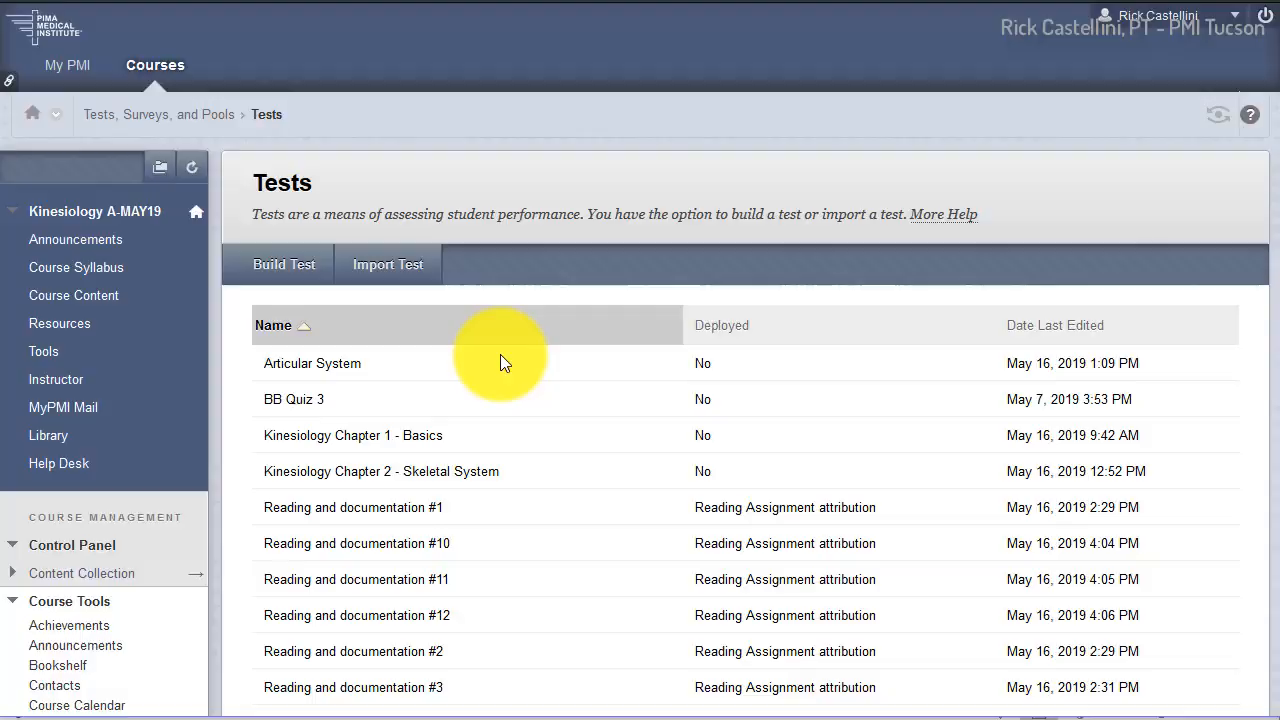
- Start a new test and name it 'Nervous System - Chapter 6'
click(284, 264)
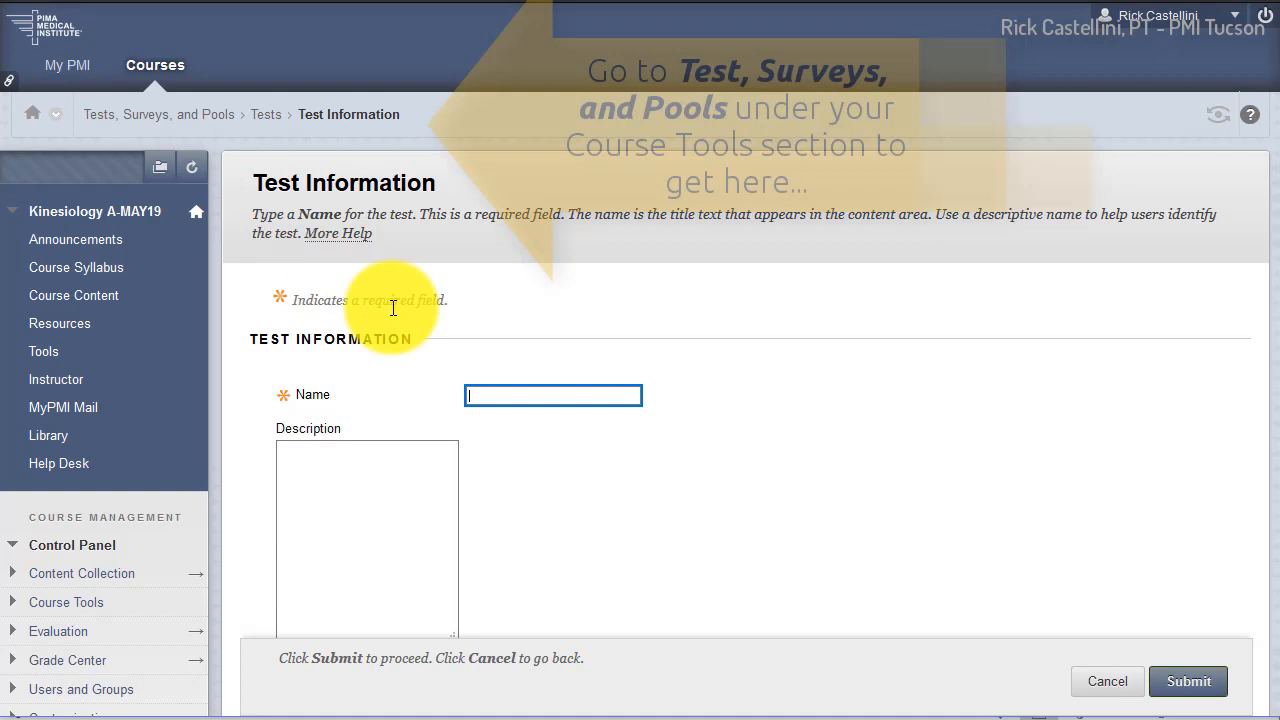
text(Nero)
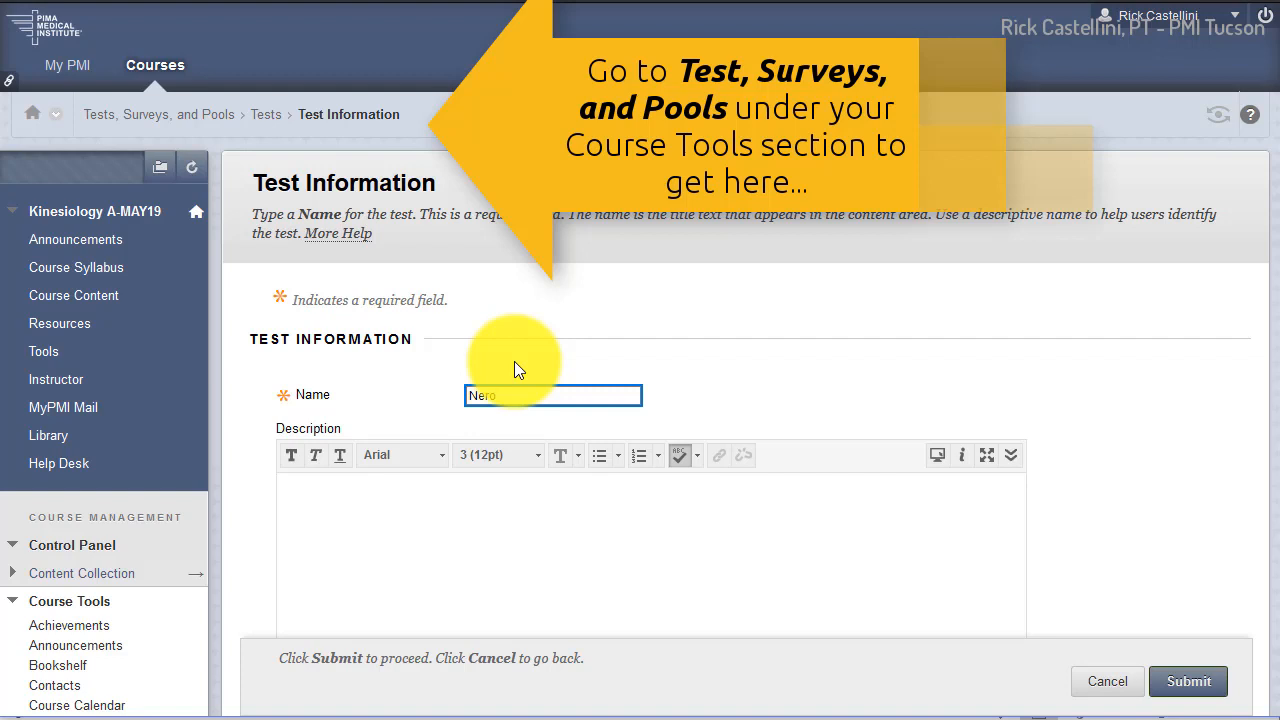
text(Nervous System - Chapter 6)
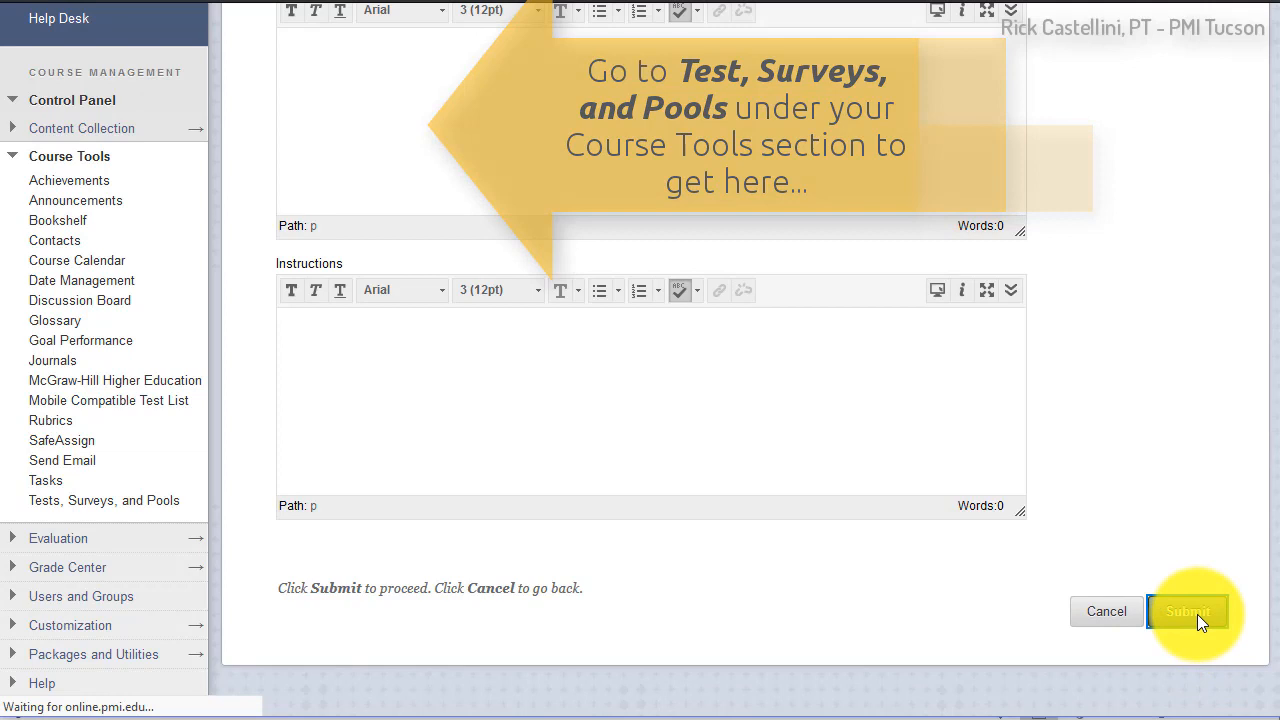
- Submit the test, attach My-Blackboard-Test.txt, and set points per question to 1
click(1188, 611)
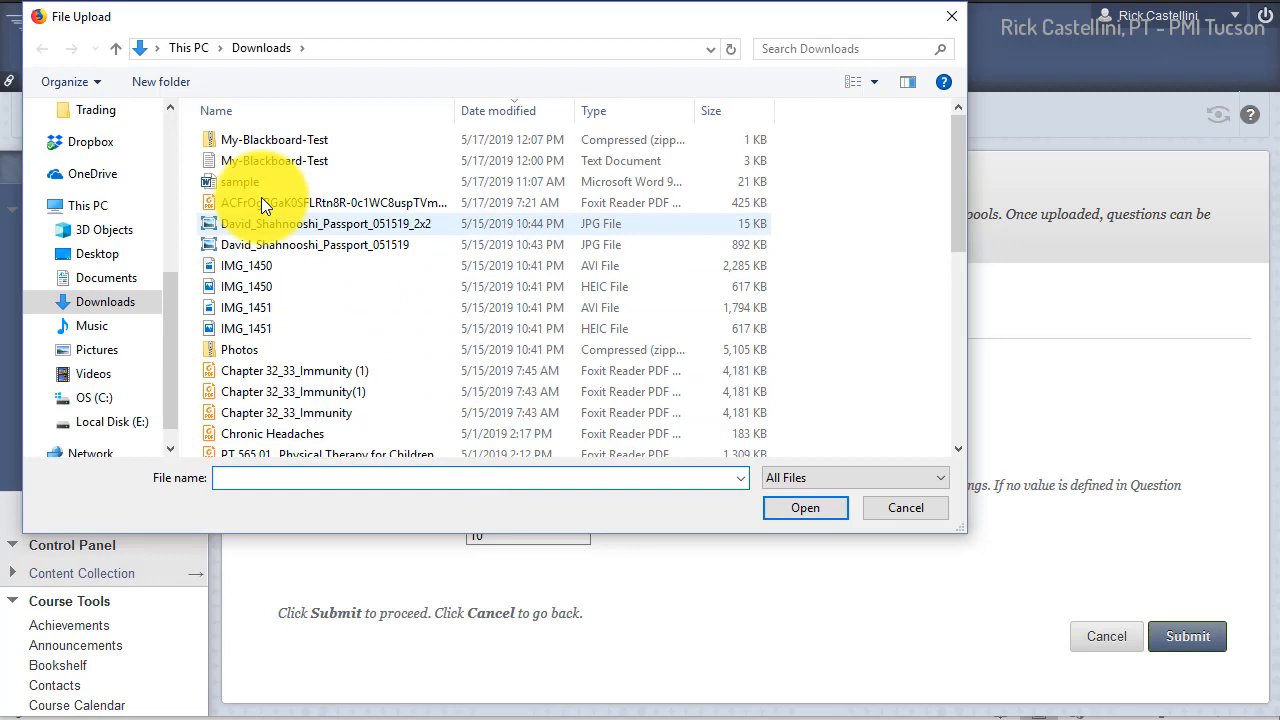
click(805, 507)
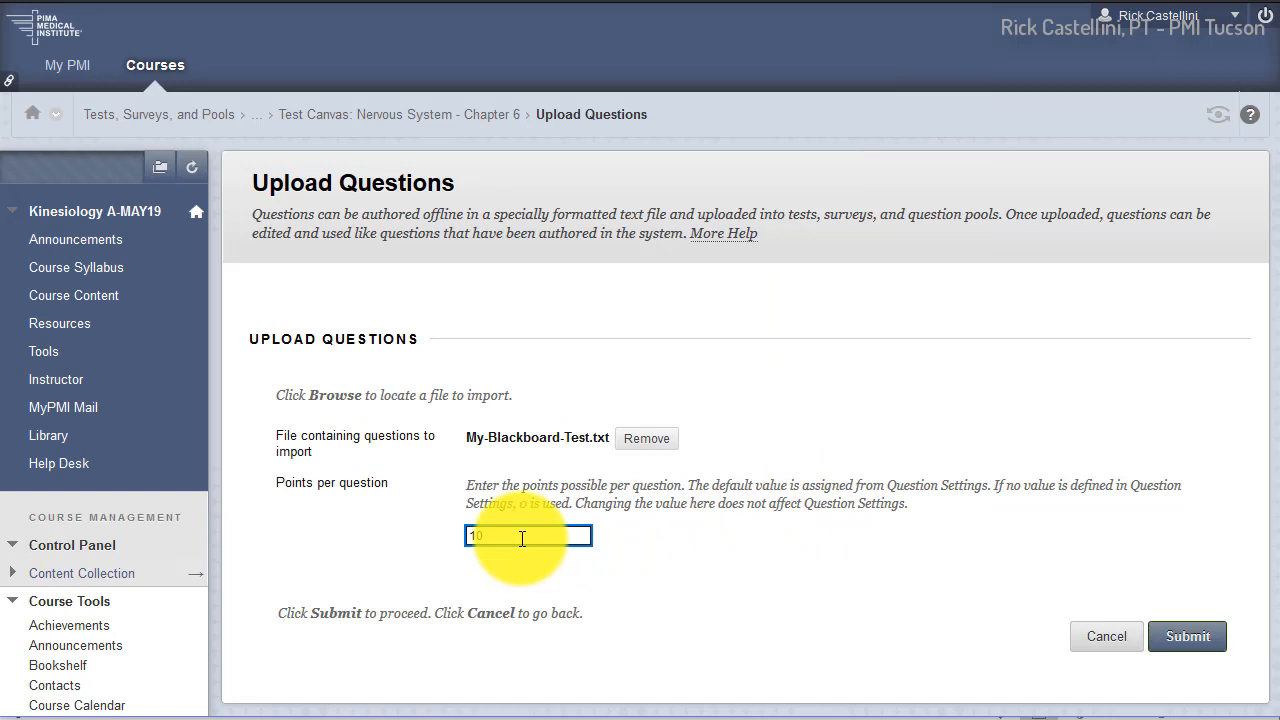
click(1187, 636)
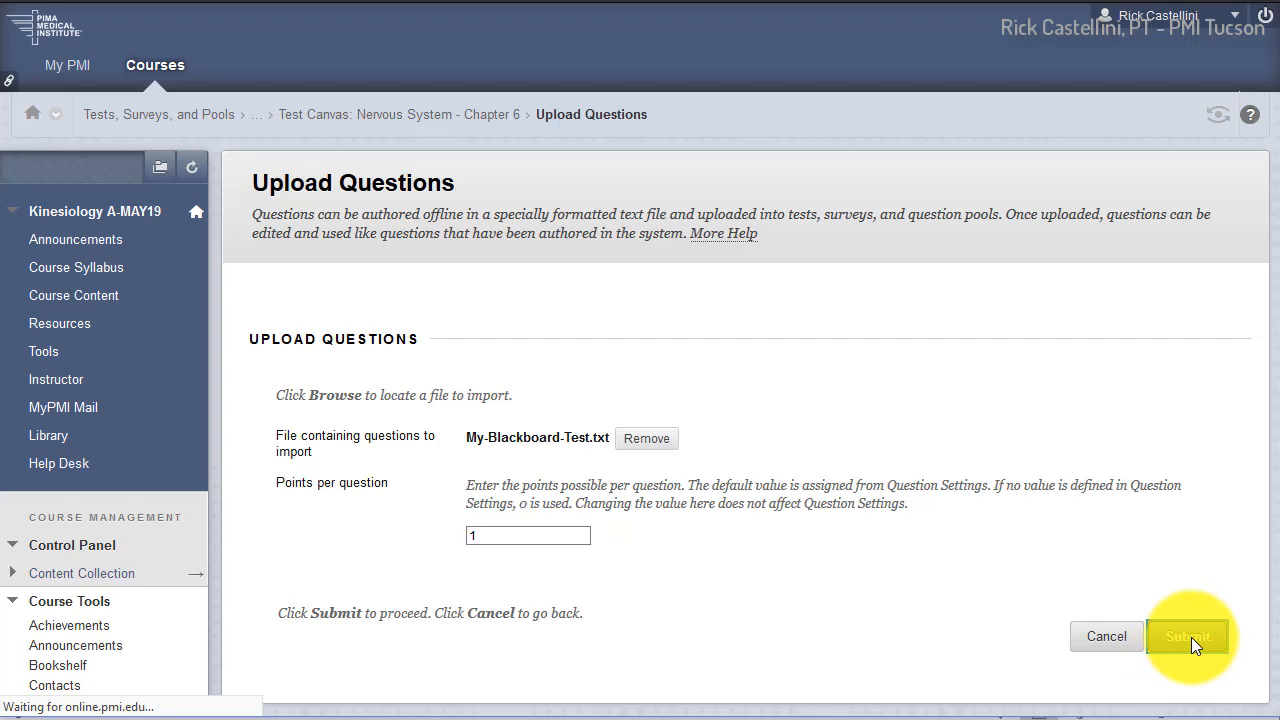
- Upload the 12 questions into the Blackboard test and open the foot drop question for editing
click(1188, 636)
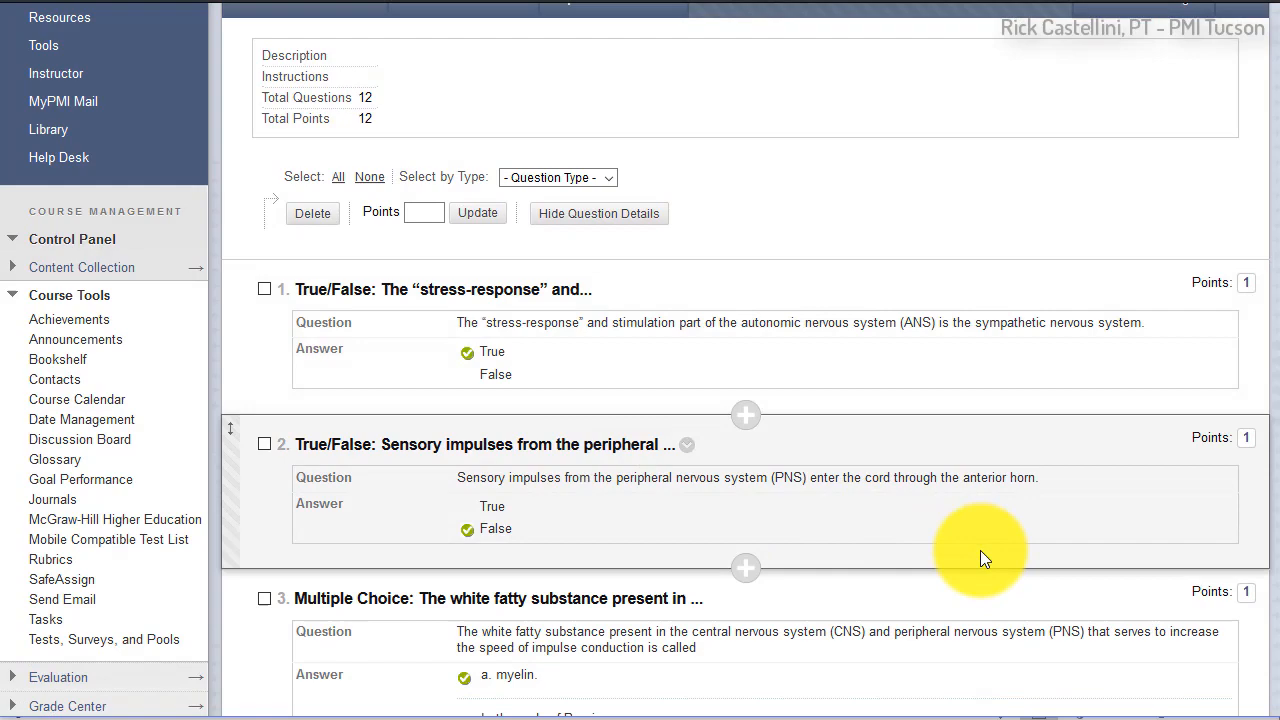
scroll(down, 3)
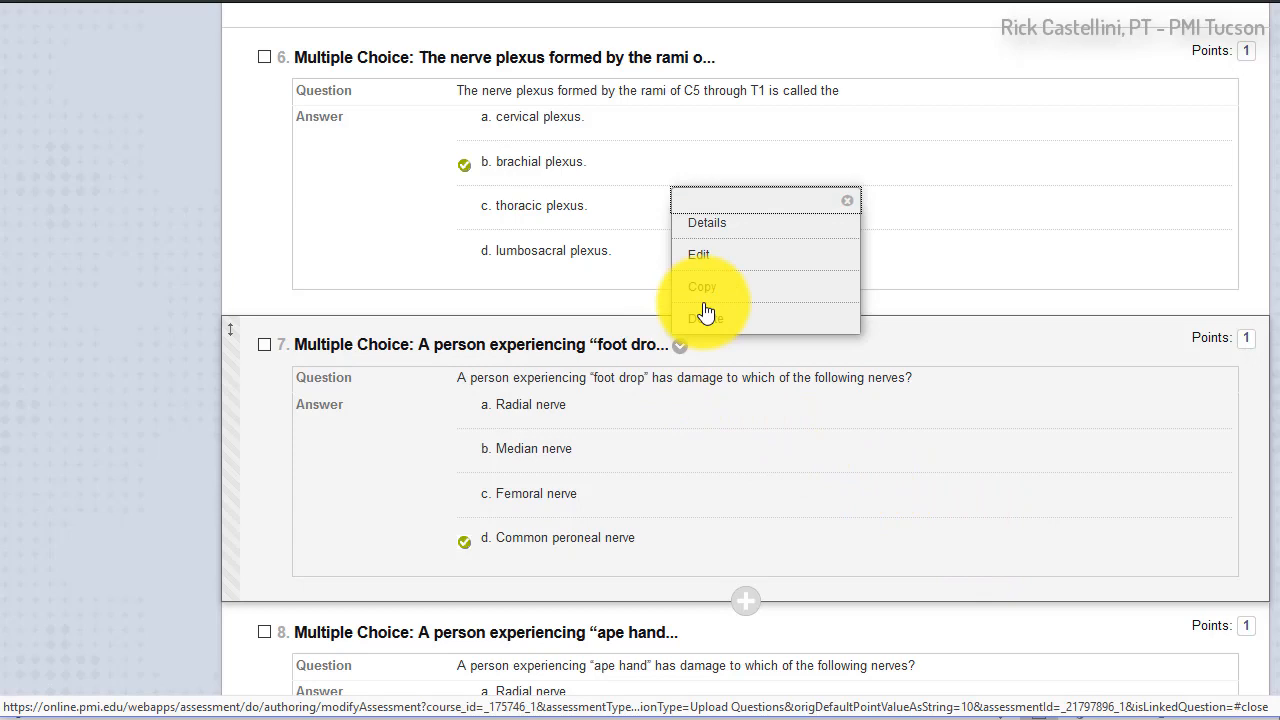
click(698, 254)
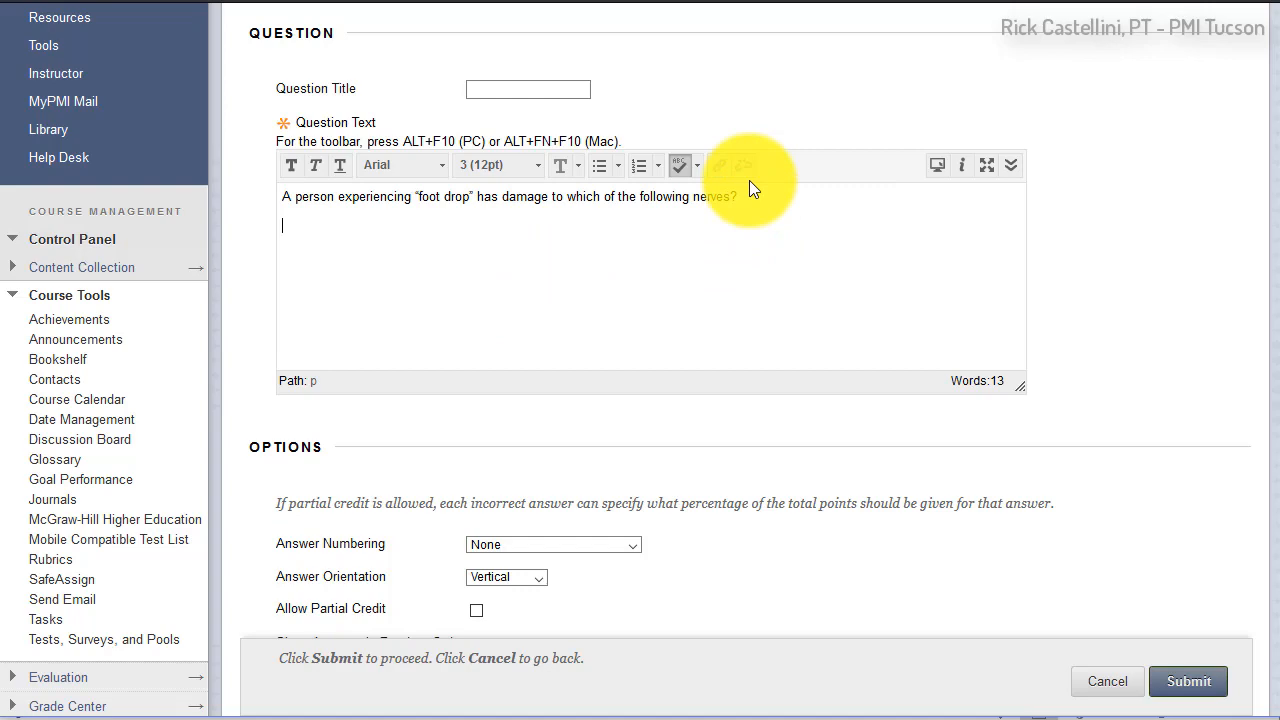
- Insert an image after the foot drop question's text by browsing for a picture file
right_click(283, 224)
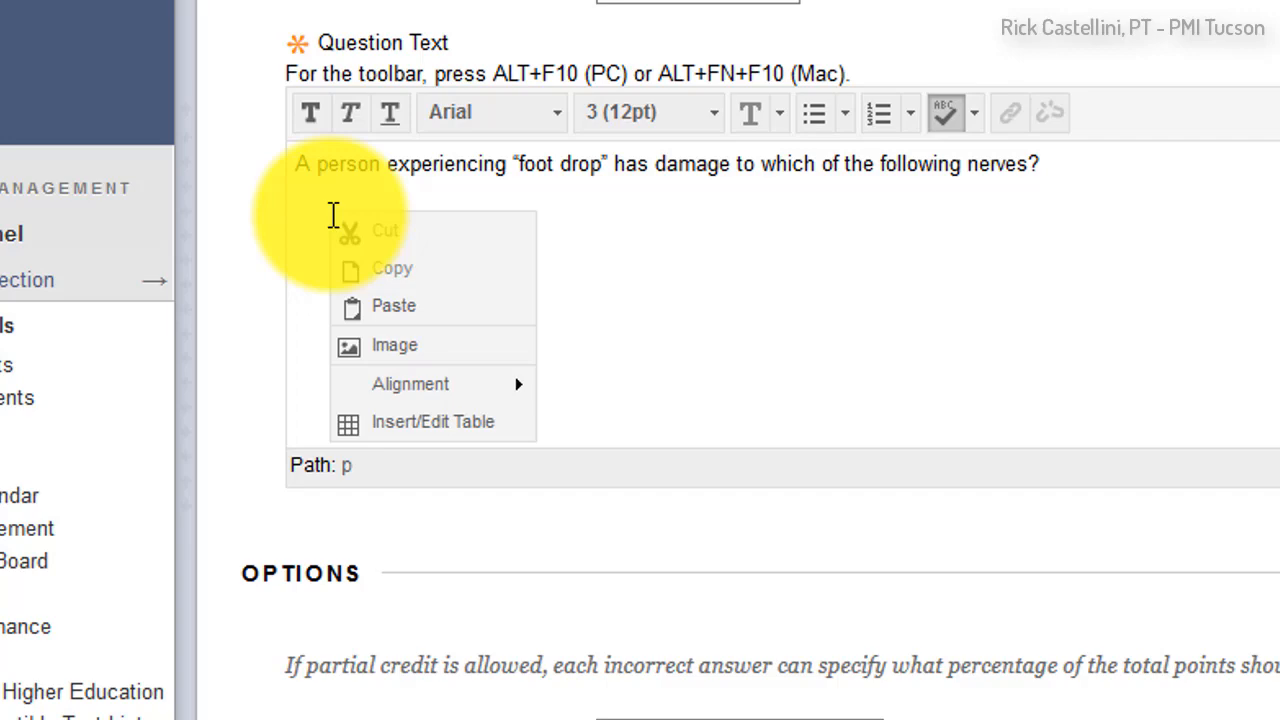
click(394, 345)
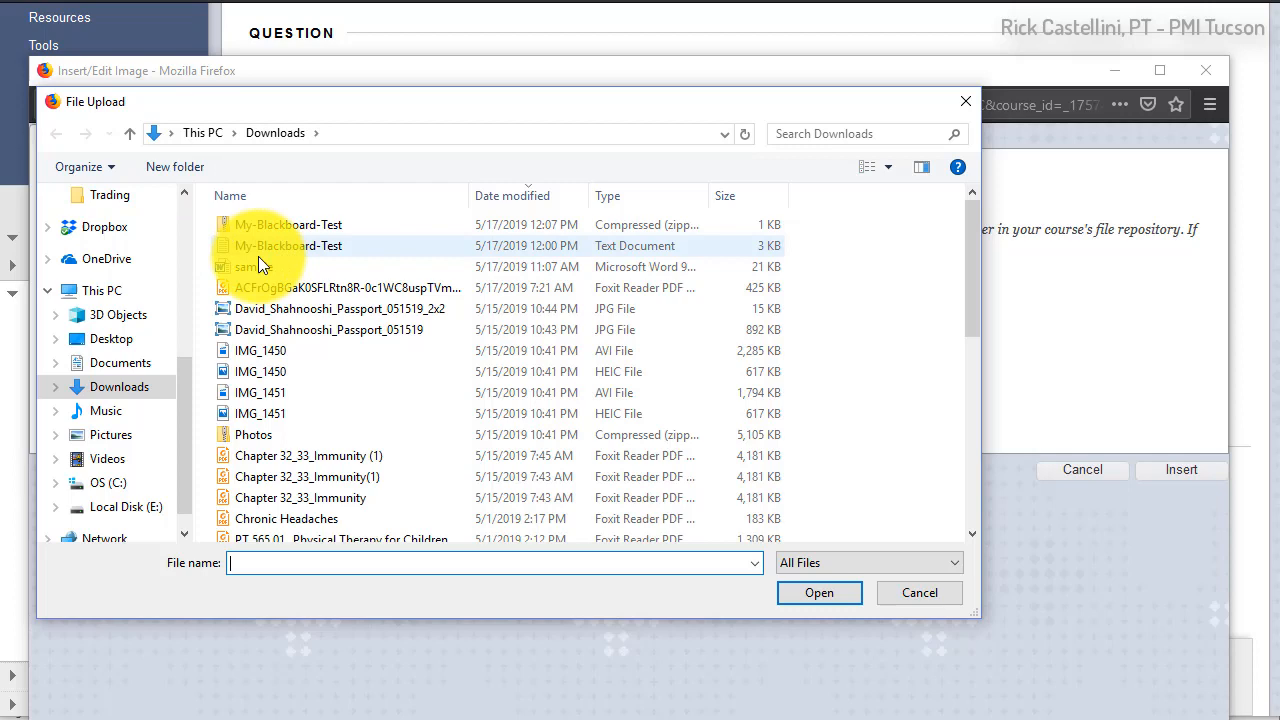
click(918, 592)
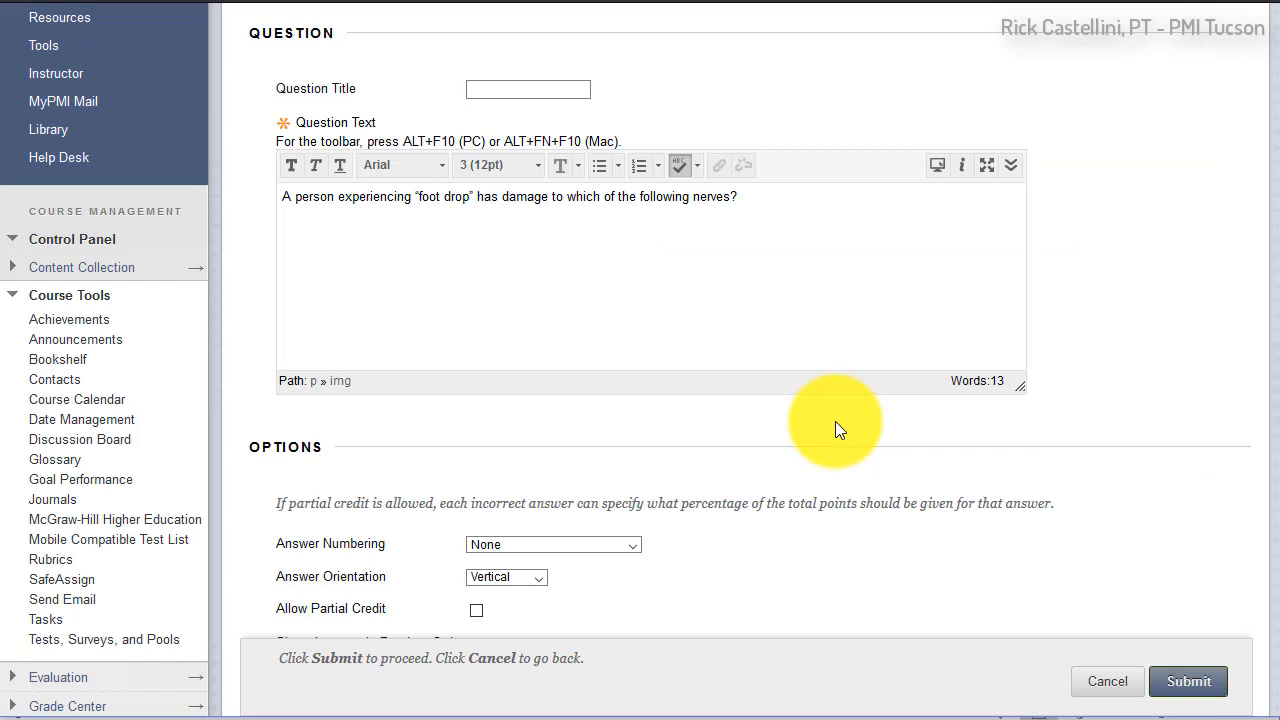